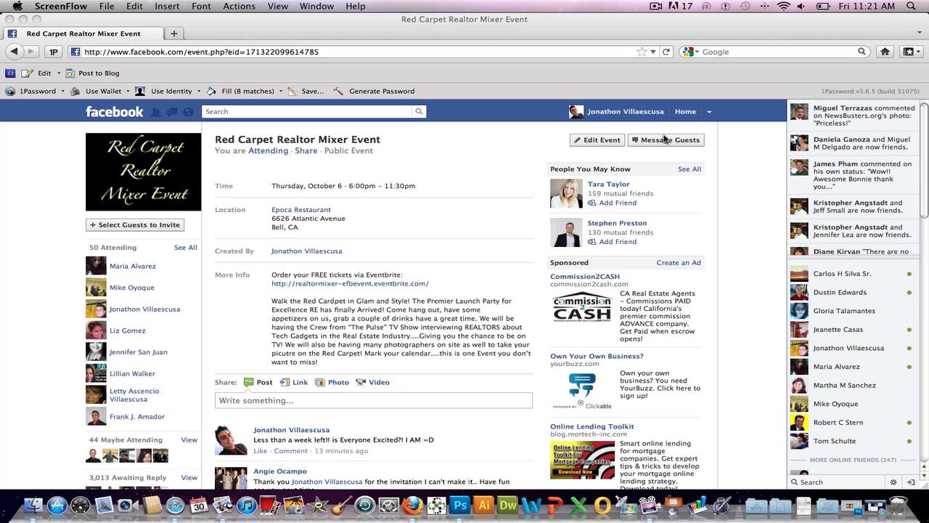
{"action": "mouse_move", "coordinate": [669, 145]}
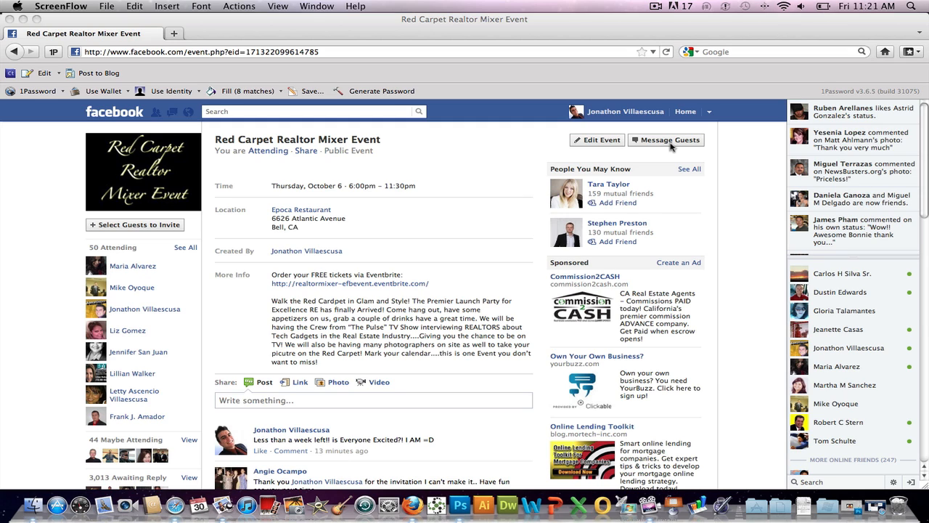
{"action": "left_click", "coordinate": [664, 140]}
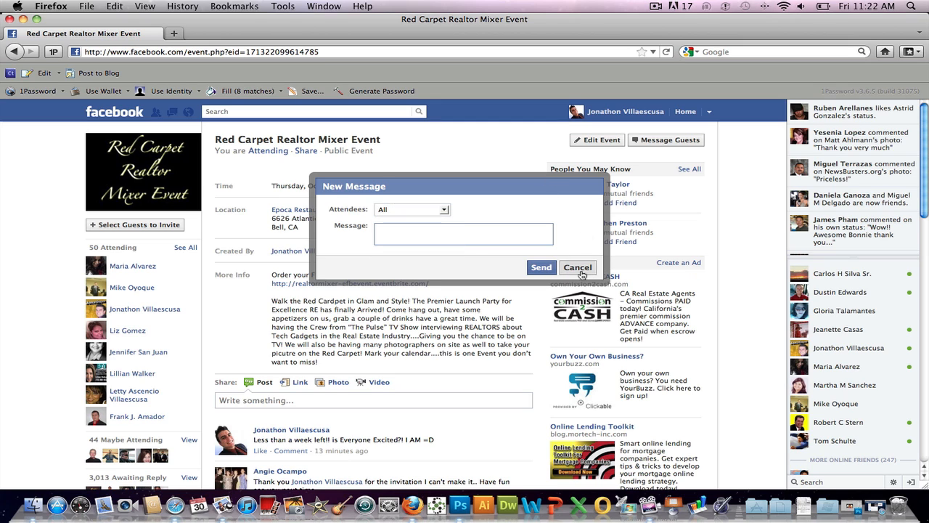
{"action": "left_click", "coordinate": [577, 267]}
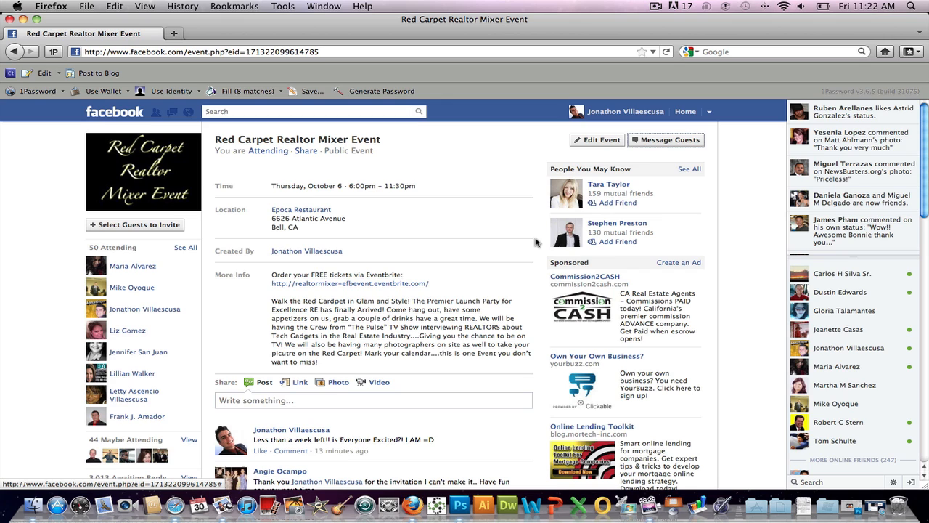